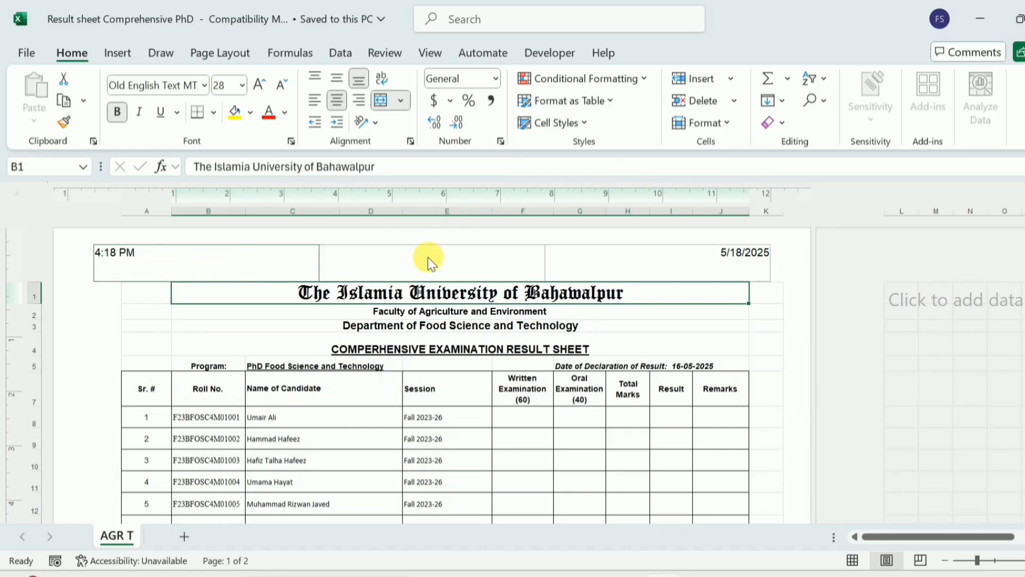
Step: Scroll down the result sheet to reach the page header and clear its time entry
scroll("down", 3)
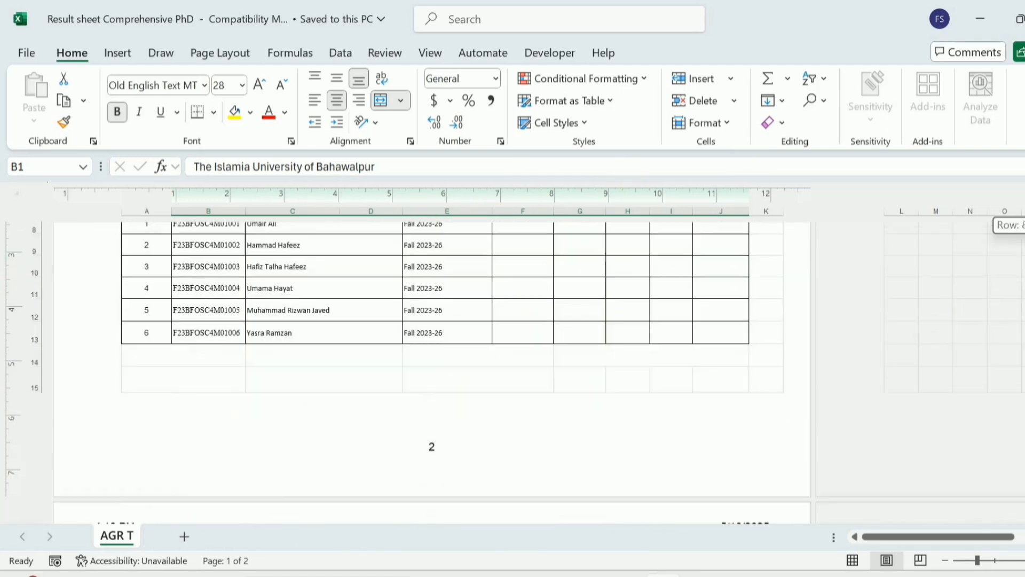
scroll("down", 3)
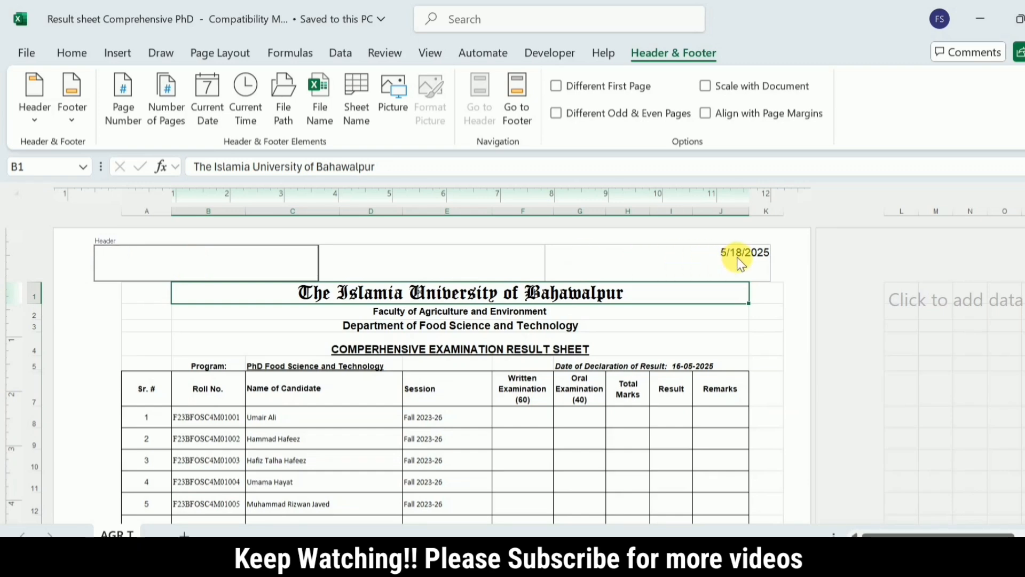
Step: Delete the date from the right header section, then scroll down toward the footer
left_click(741, 261)
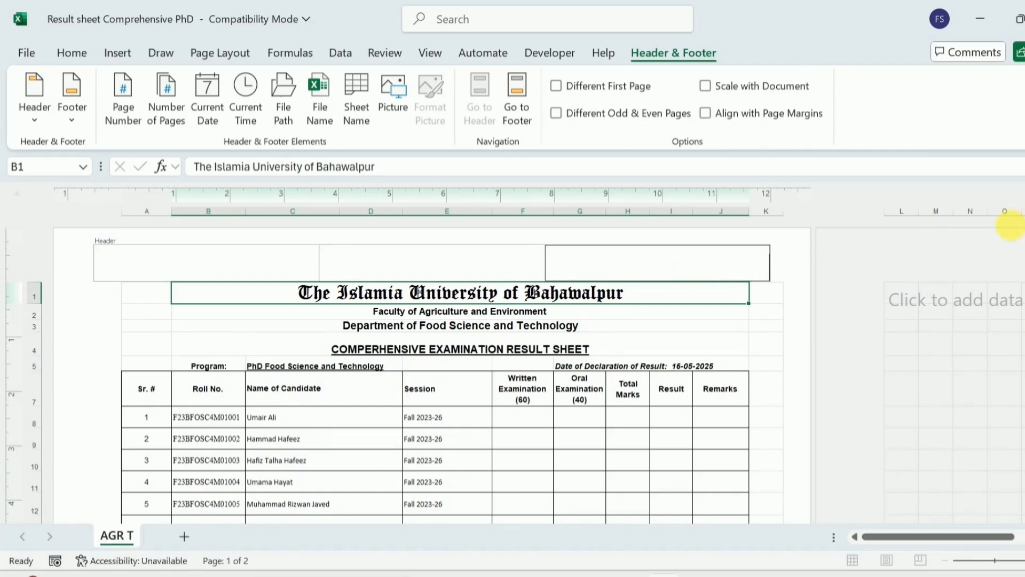
scroll("down", 3)
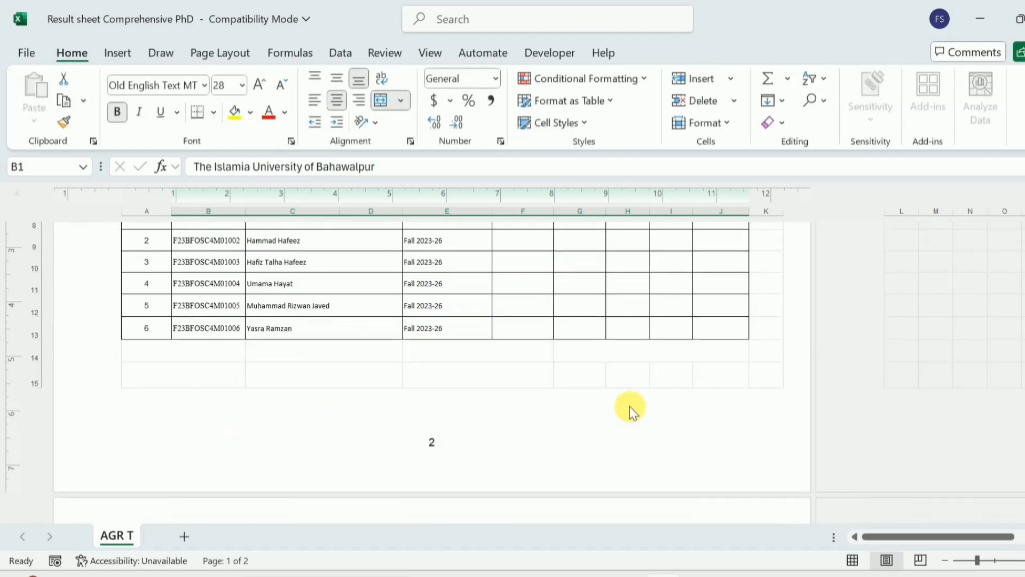
Step: Edit the centre footer section to remove the &[Pages] page-number code
left_click(431, 443)
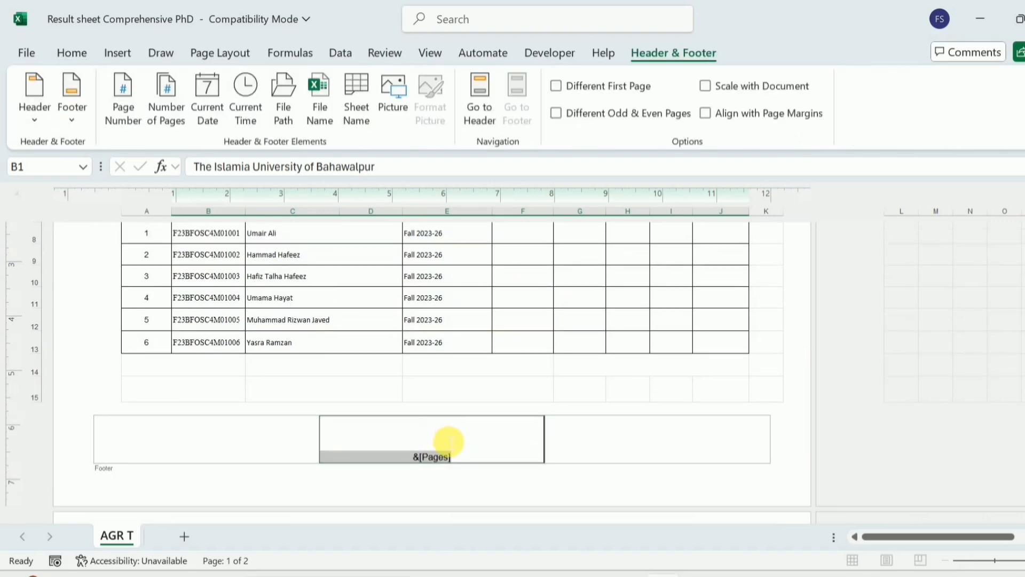
mouse_move(310, 449)
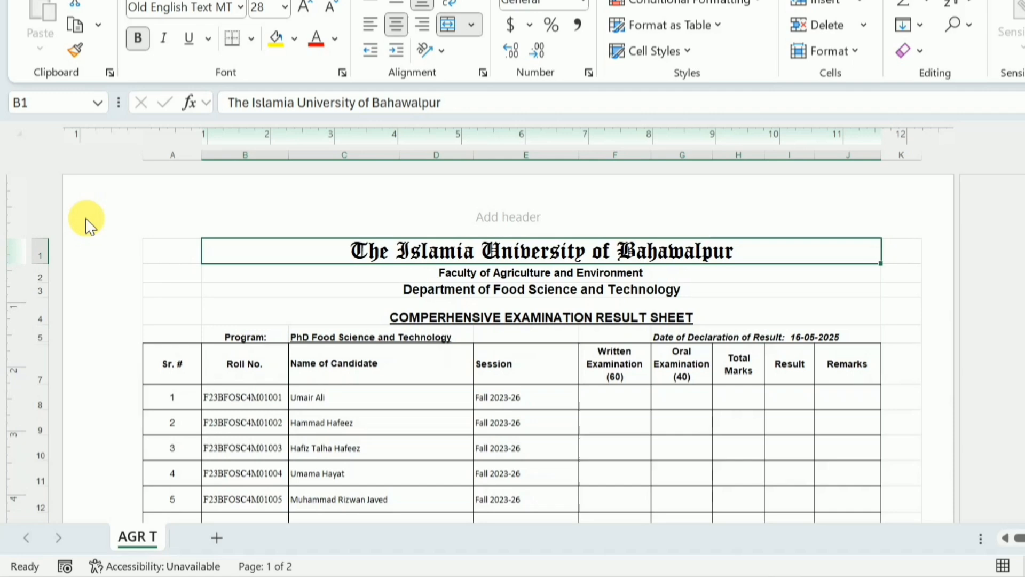
mouse_move(80, 222)
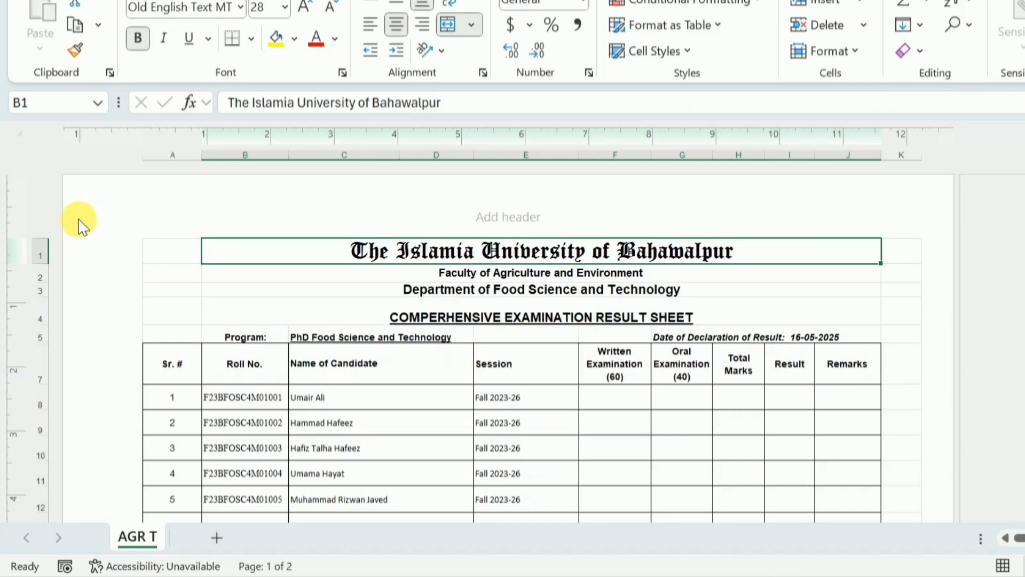
mouse_move(67, 223)
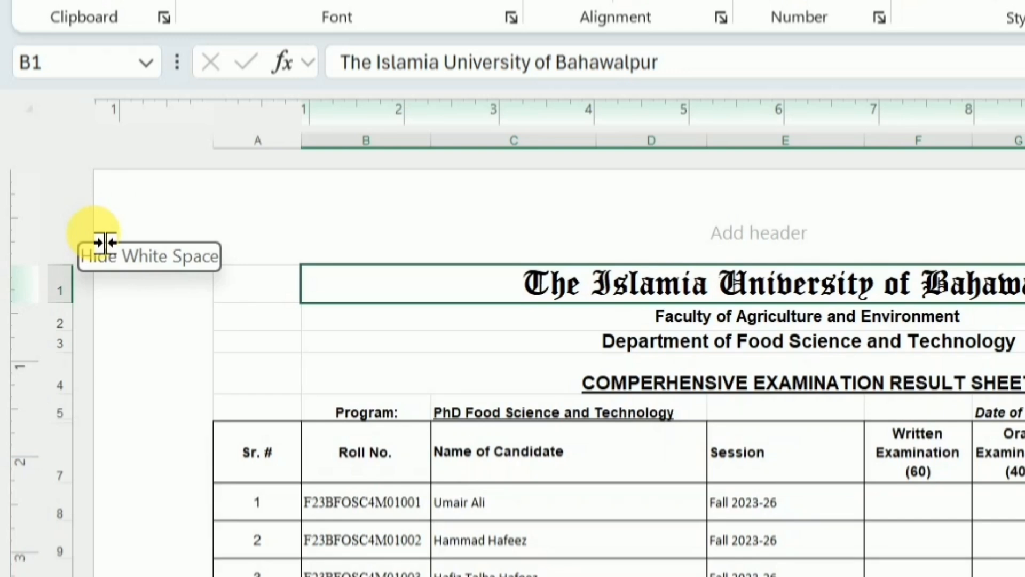
Step: Hide the white space between pages in Page Layout view
left_click(102, 242)
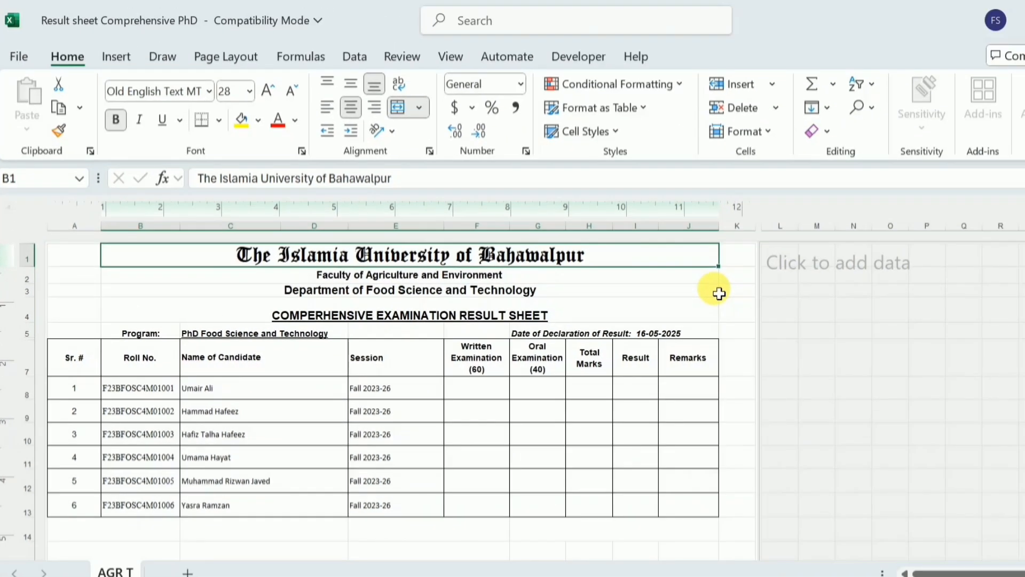
mouse_move(446, 57)
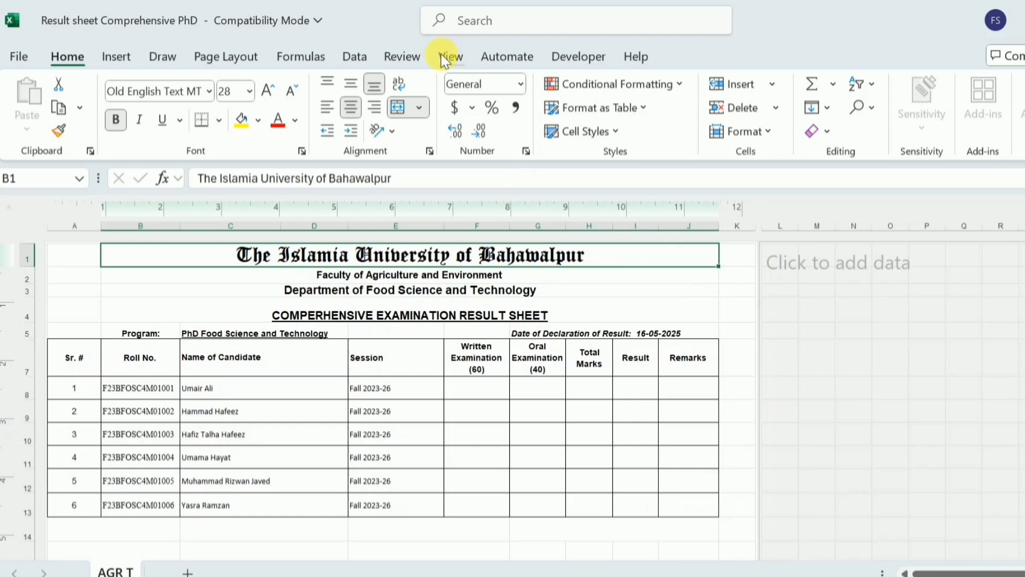
Step: Switch the result sheet to Normal view from the View tab
left_click(450, 56)
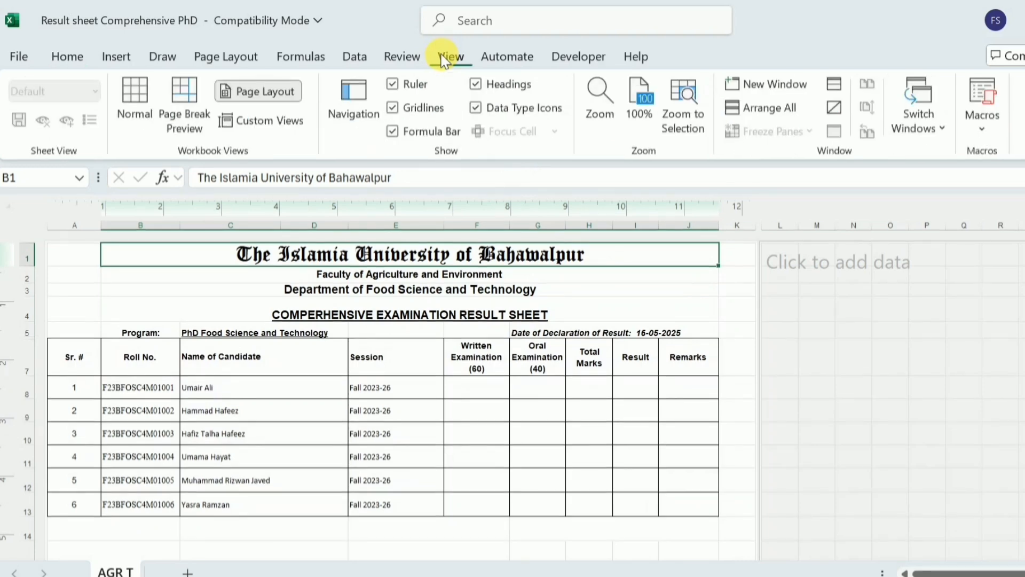
left_click(134, 99)
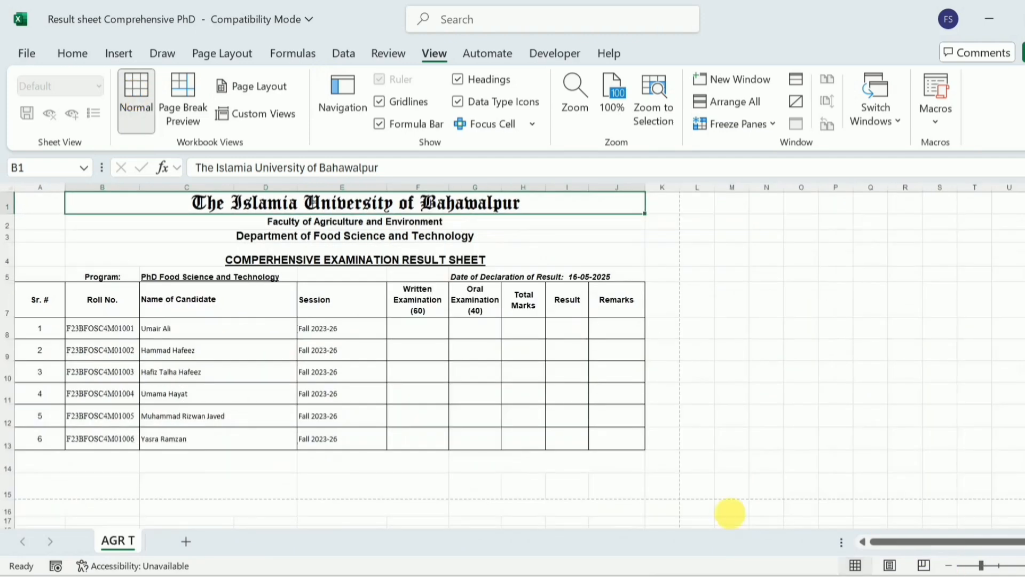
mouse_move(817, 322)
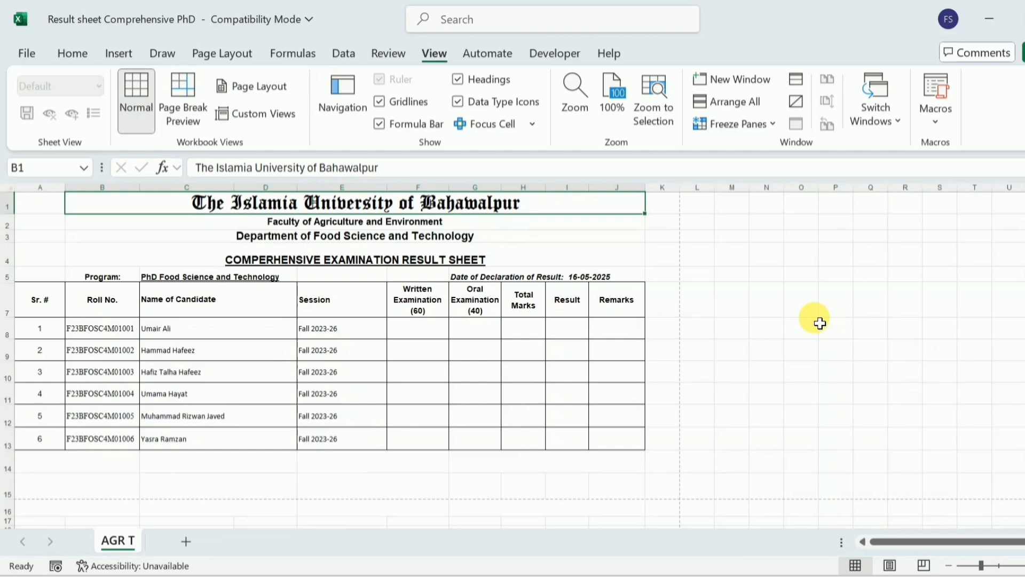